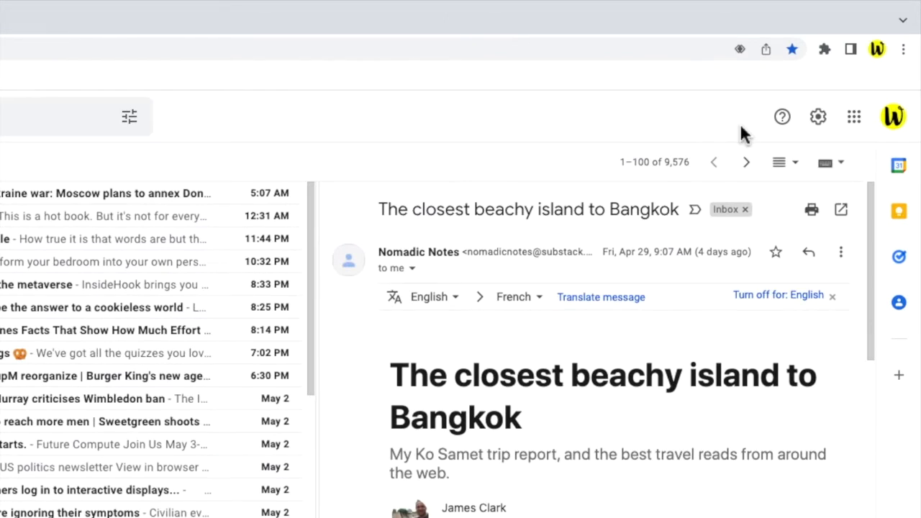
mouse_move(831, 144)
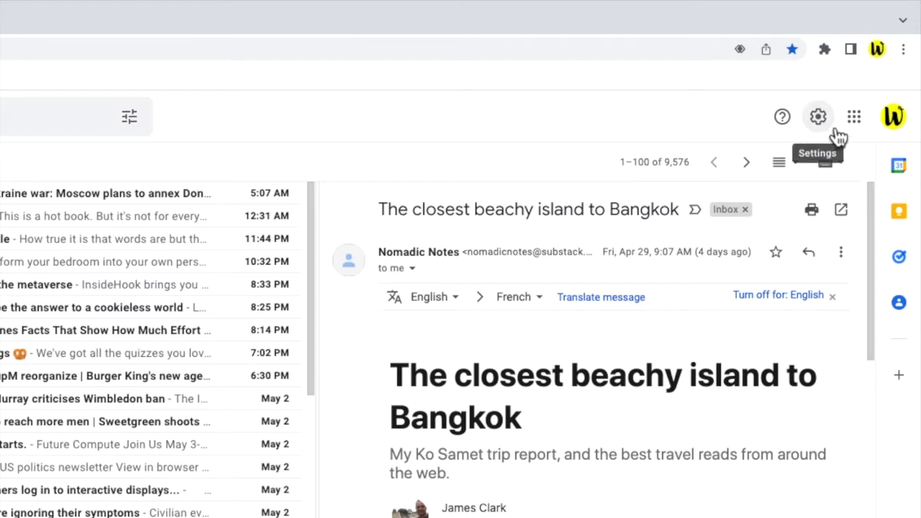
- Open Gmail's Quick settings panel from the gear icon beside the open newsletter
left_click(817, 116)
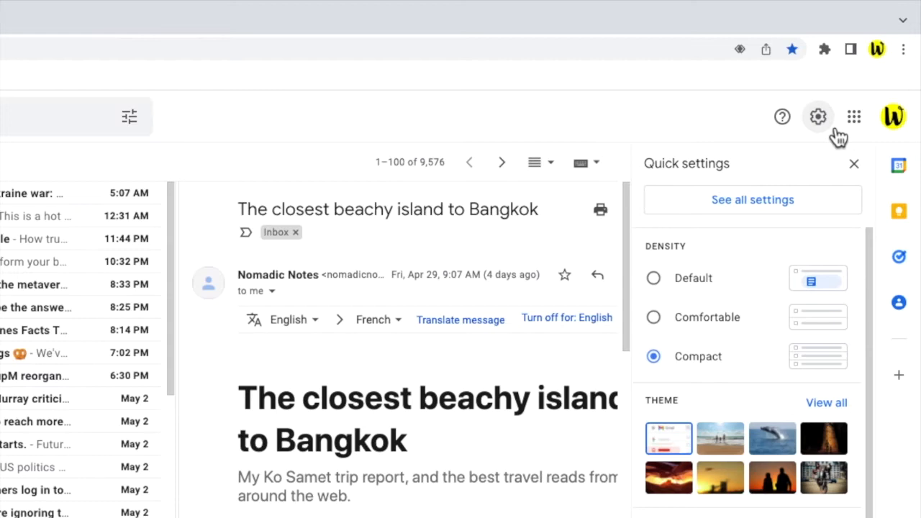
mouse_move(828, 169)
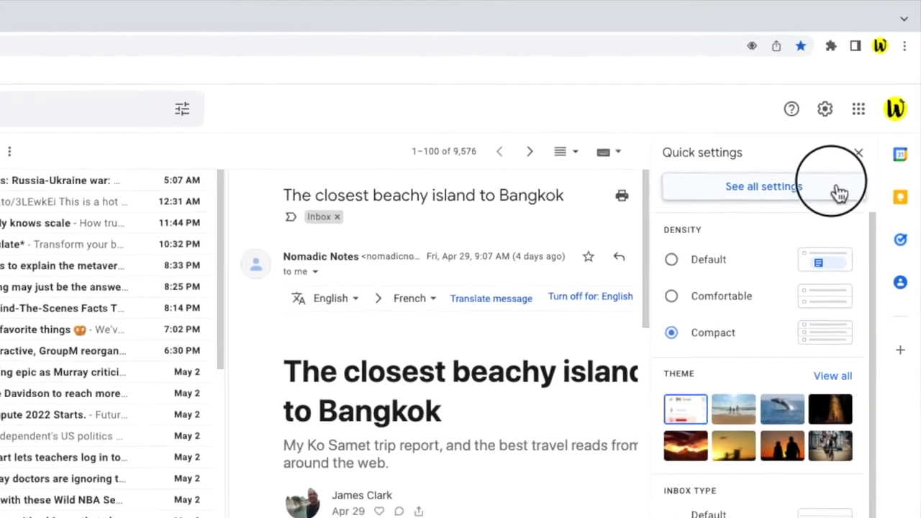
- Go to all settings and show the Filters and Blocked Addresses page
left_click(763, 186)
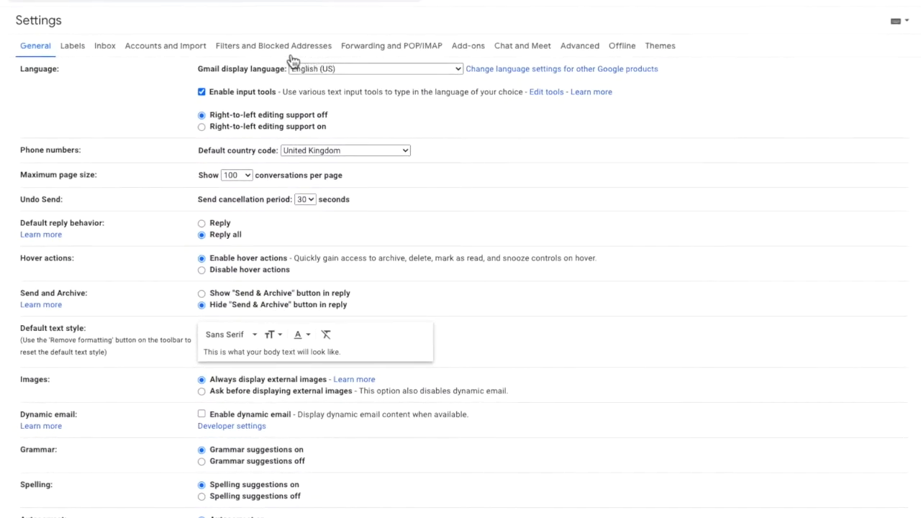
left_click(273, 45)
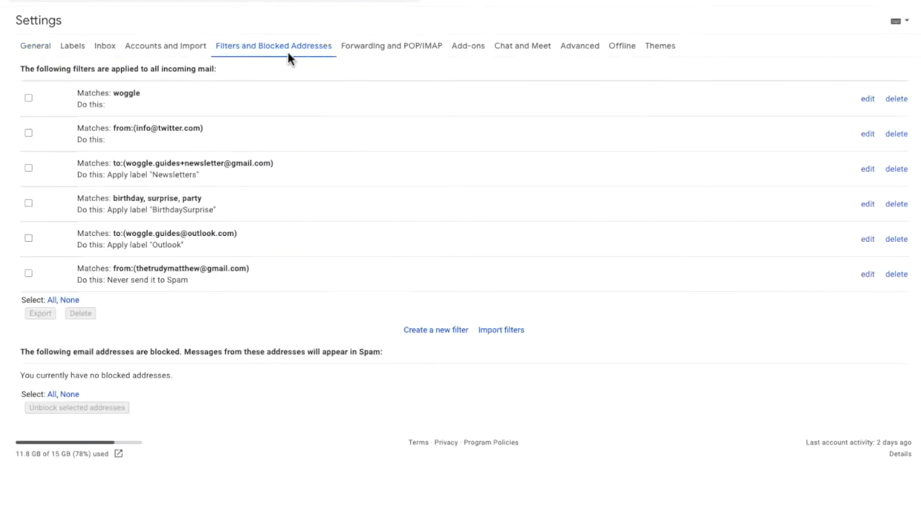
mouse_move(294, 66)
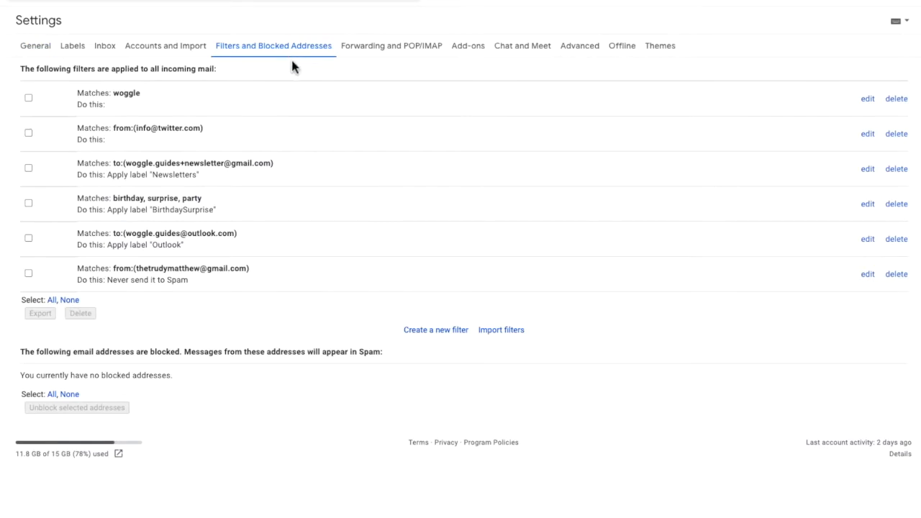
mouse_move(261, 287)
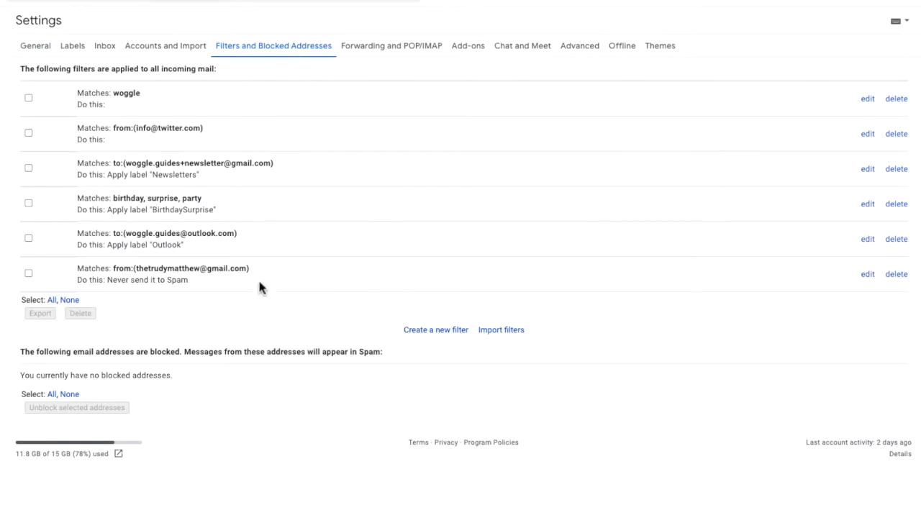
mouse_move(257, 311)
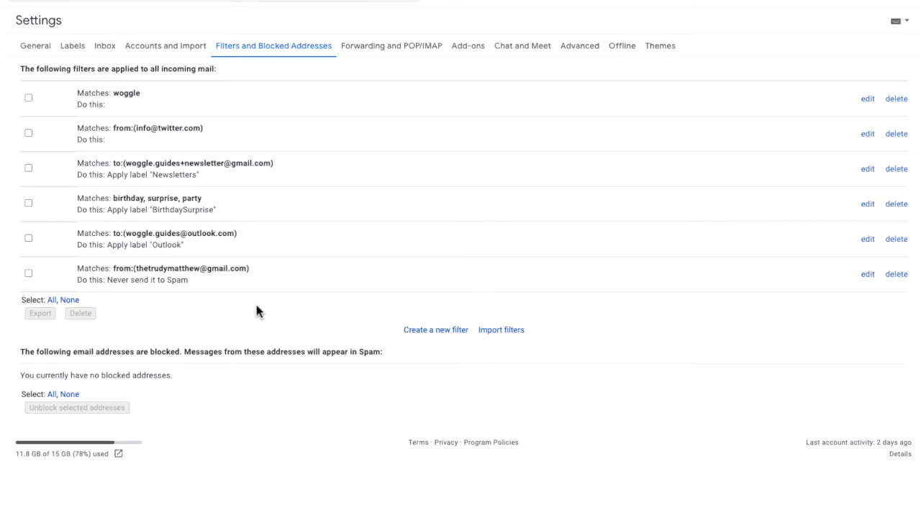
mouse_move(862, 306)
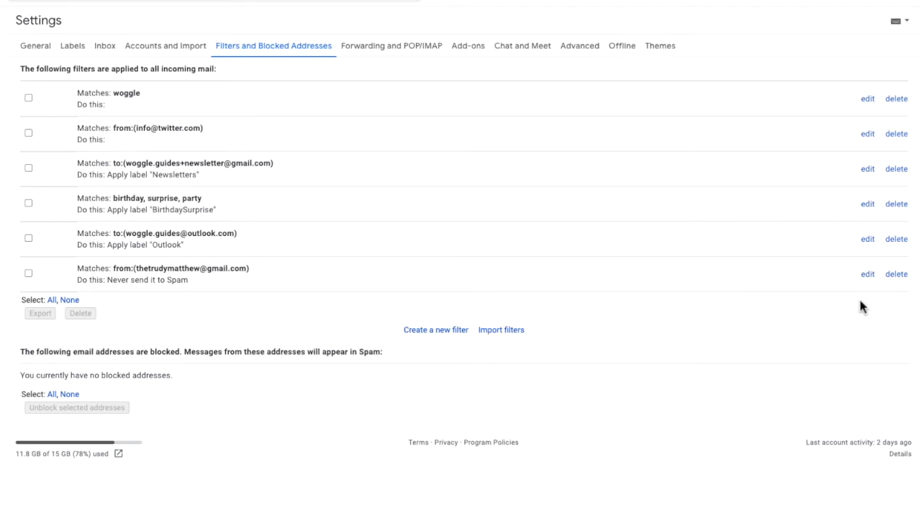
mouse_move(906, 284)
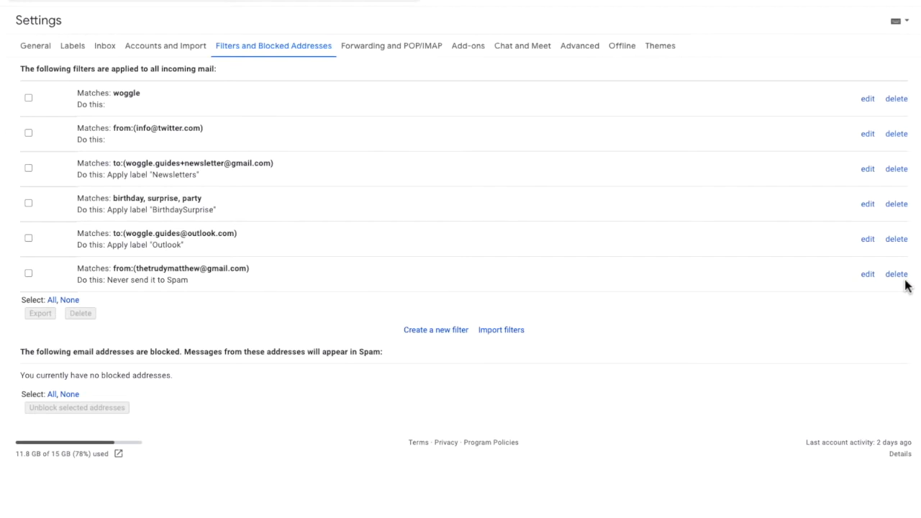
- Delete the last filter, the one that never sends a sender's mail to Spam
left_click(895, 274)
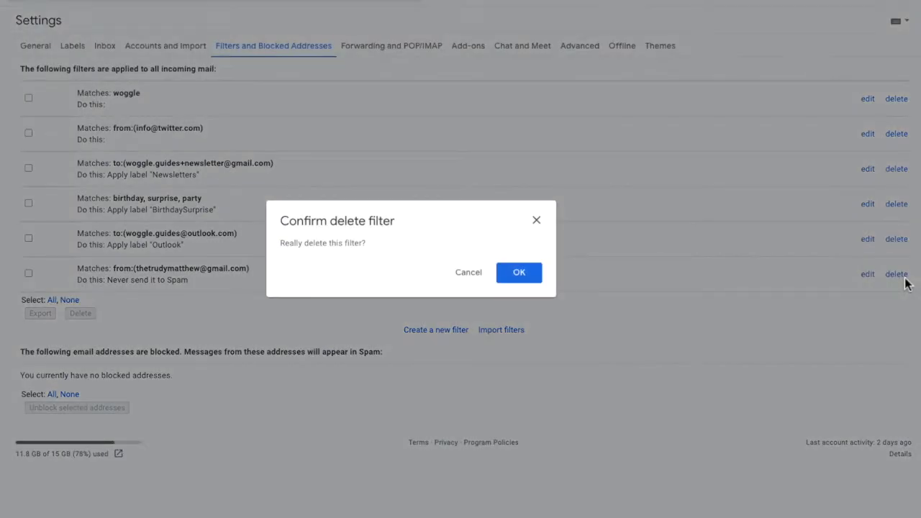
mouse_move(553, 291)
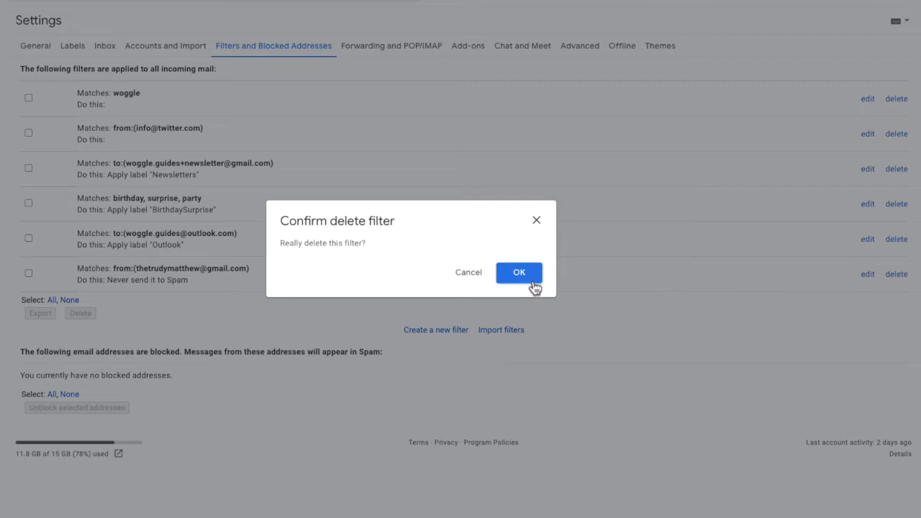
left_click(518, 272)
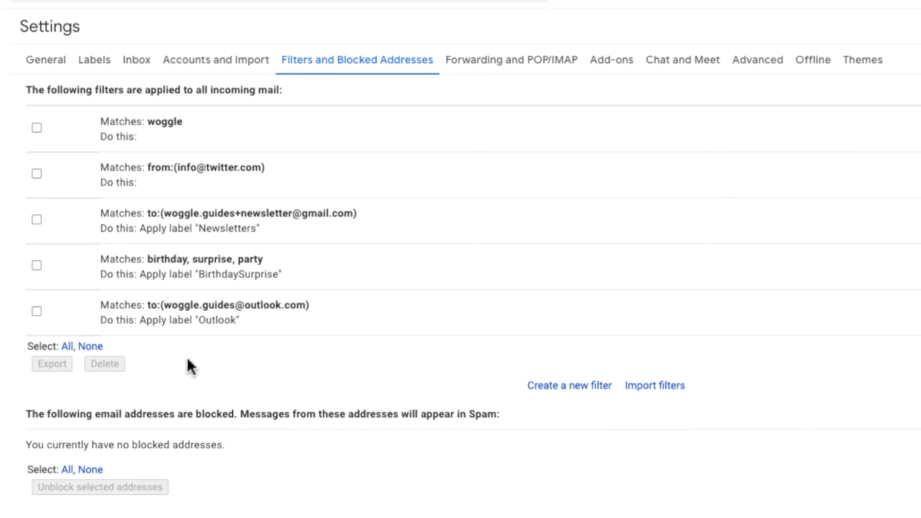
- Tick the Outlook-label and Newsletters-label filters for deletion
left_click(37, 310)
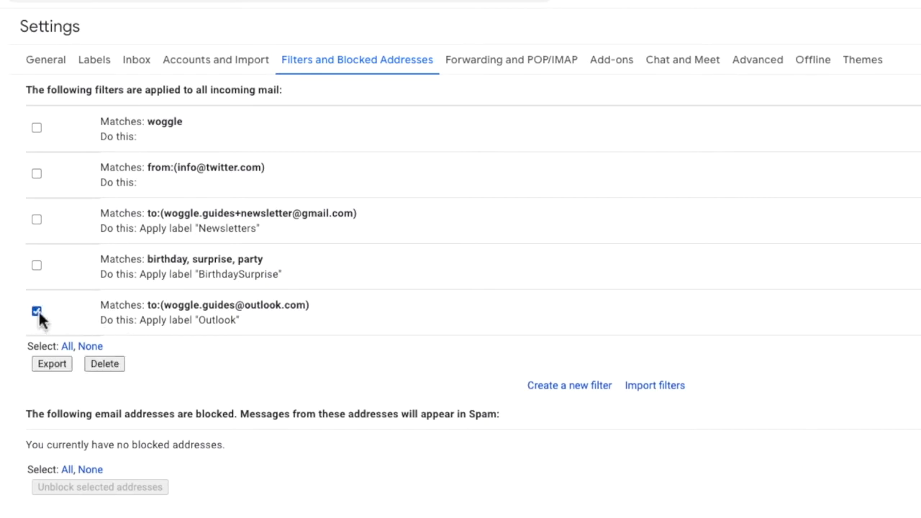
mouse_move(36, 219)
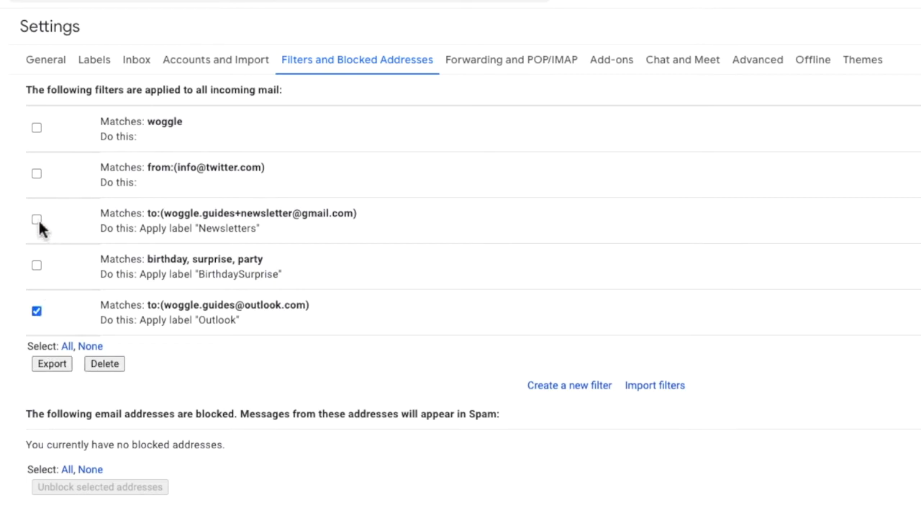
left_click(36, 220)
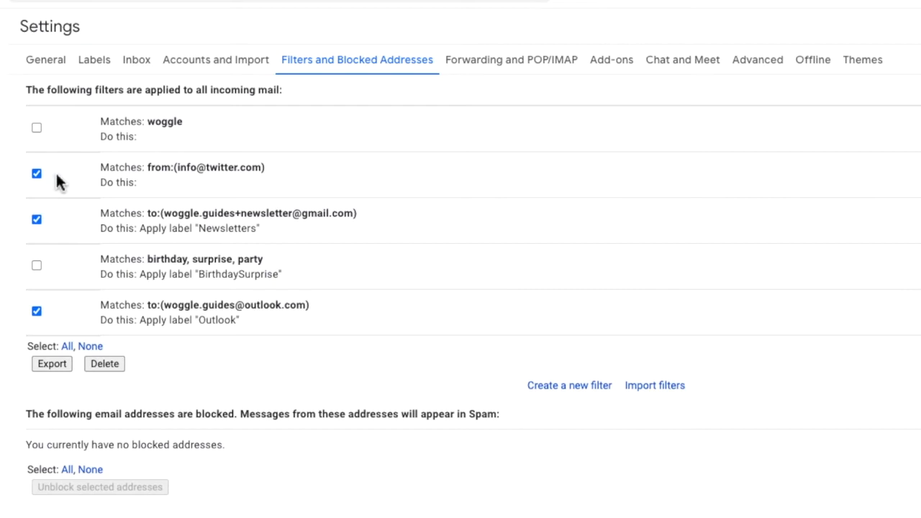
mouse_move(78, 230)
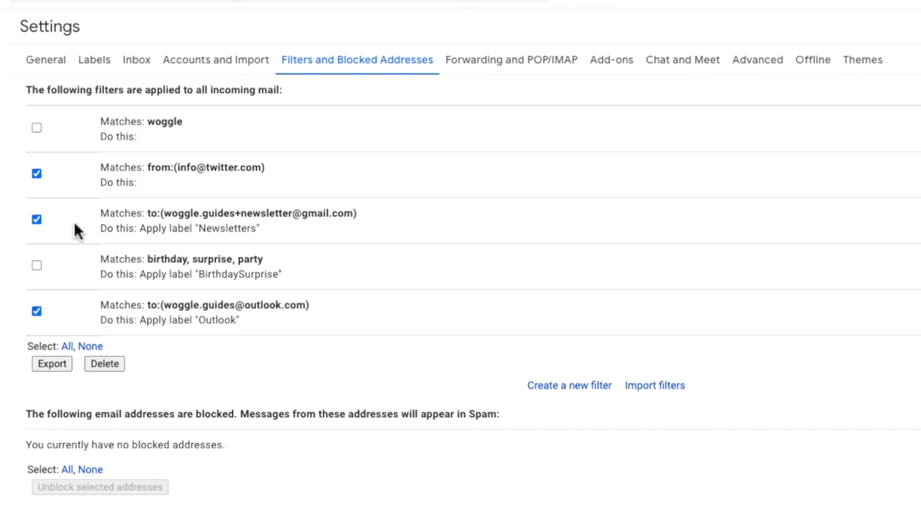
mouse_move(144, 379)
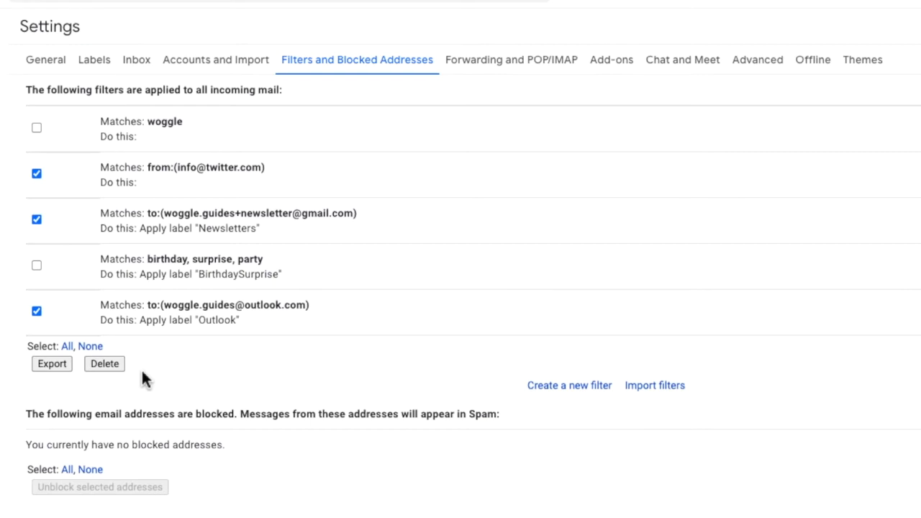
mouse_move(104, 363)
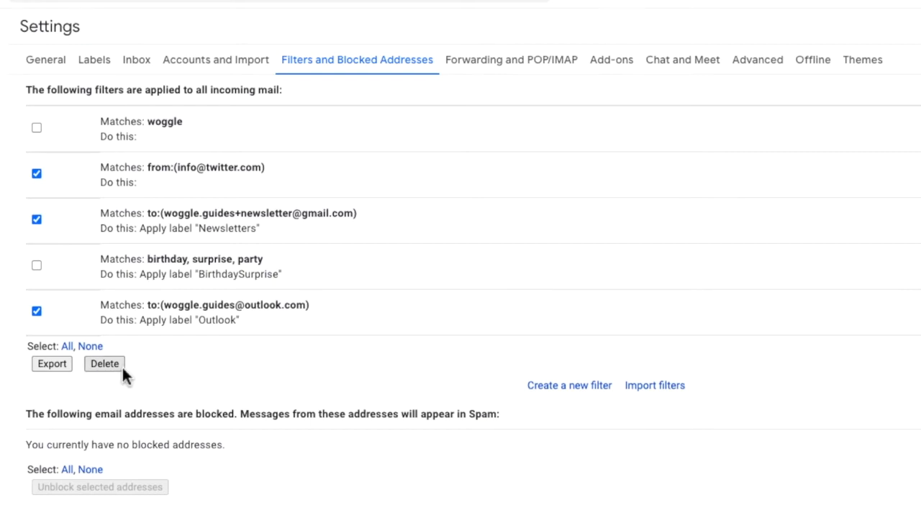
- Delete the marked filters and confirm, keeping only the woggle and birthday filters
left_click(104, 363)
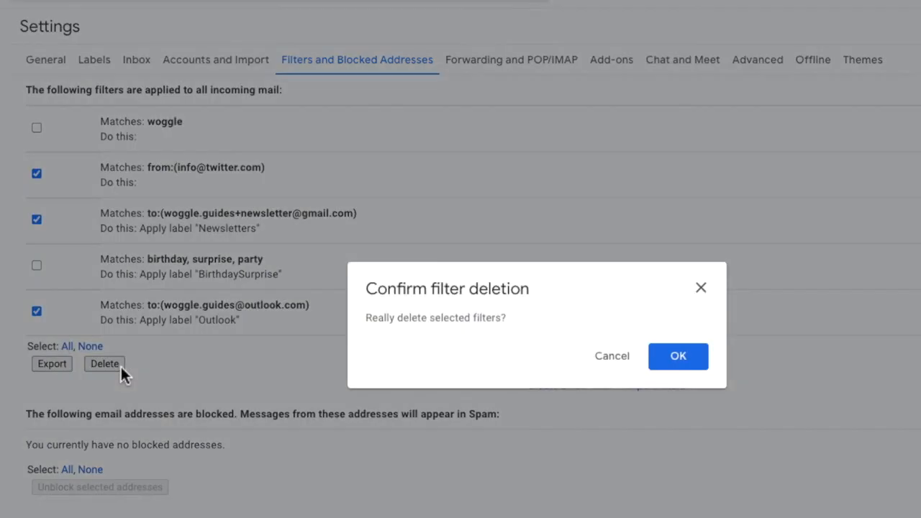
mouse_move(179, 395)
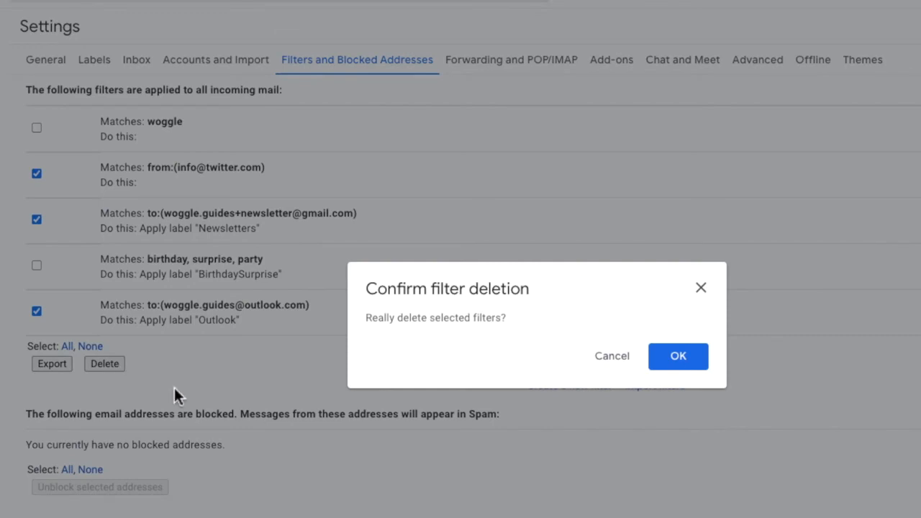
mouse_move(723, 390)
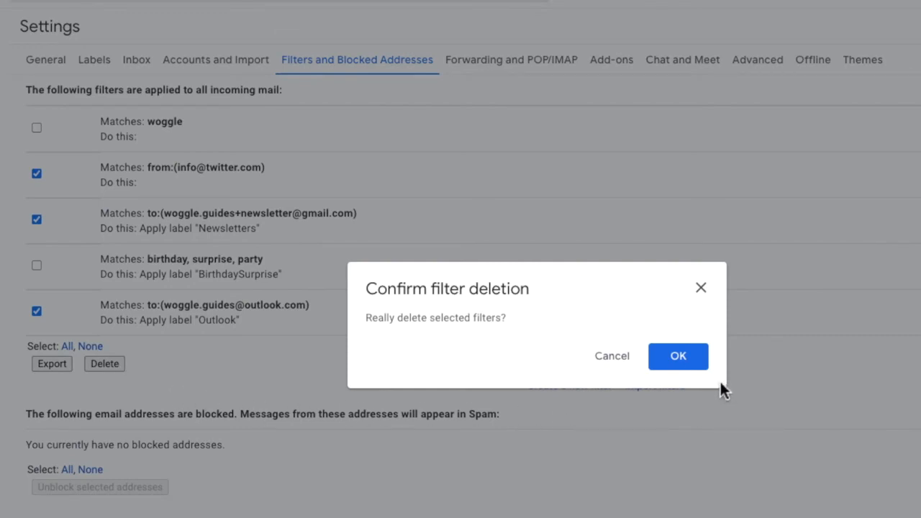
mouse_move(720, 386)
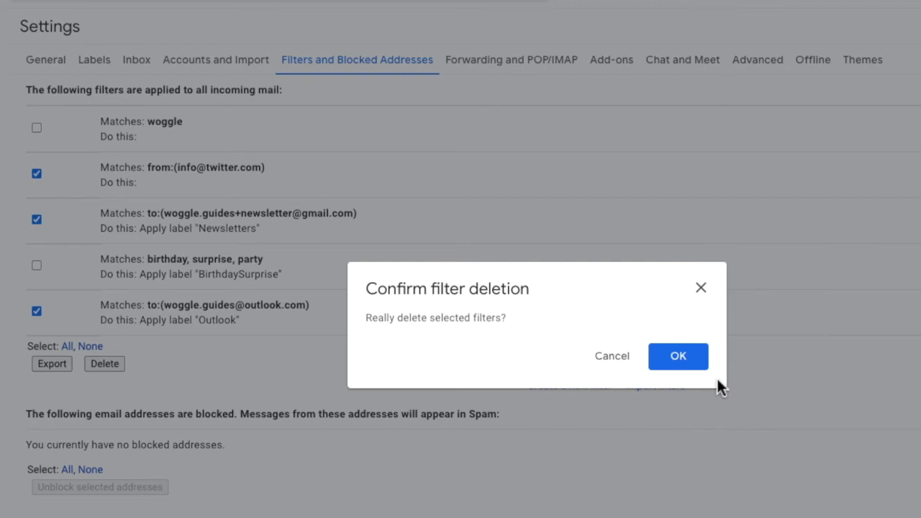
mouse_move(716, 385)
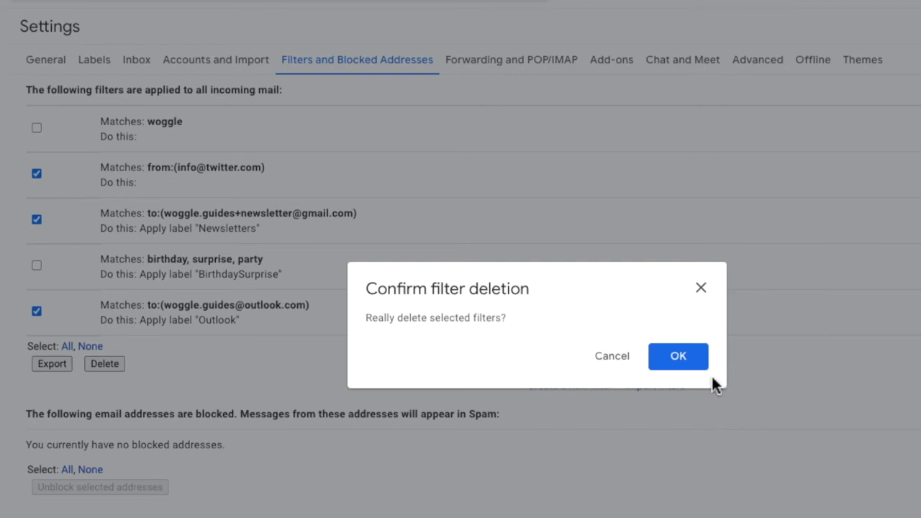
left_click(677, 355)
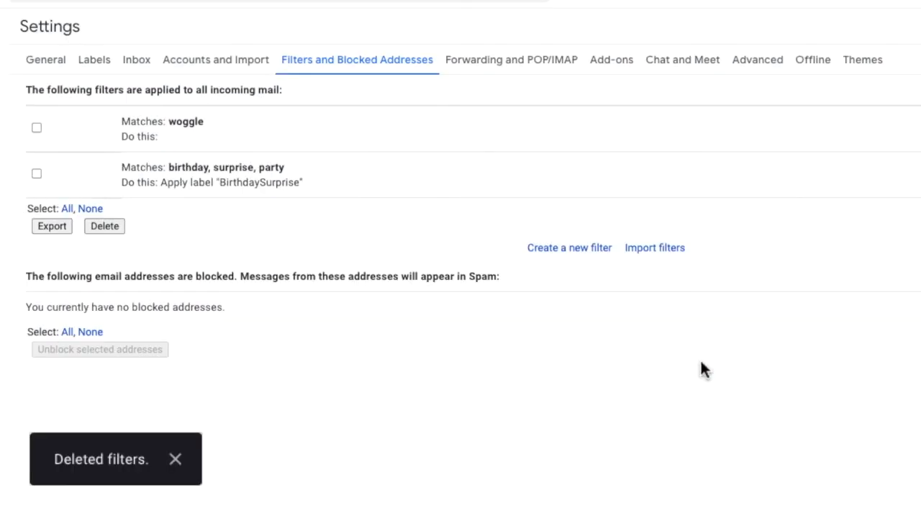
mouse_move(514, 366)
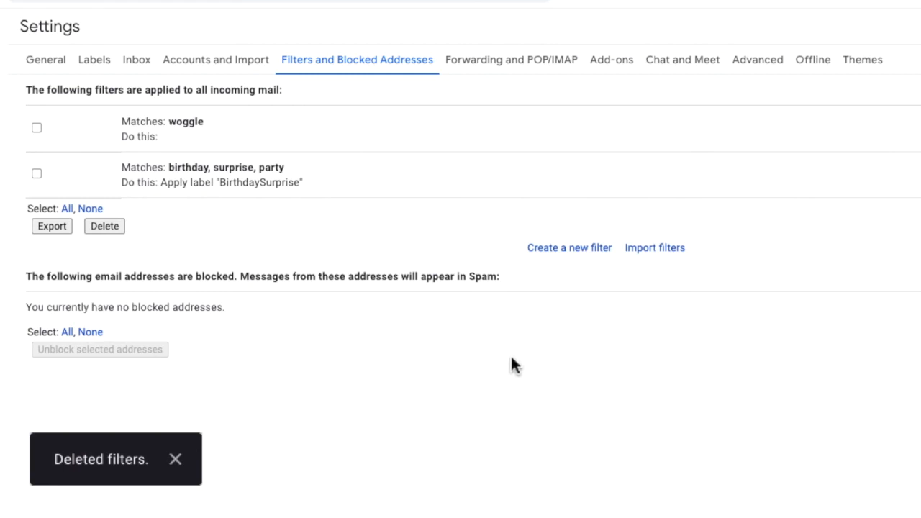
mouse_move(259, 226)
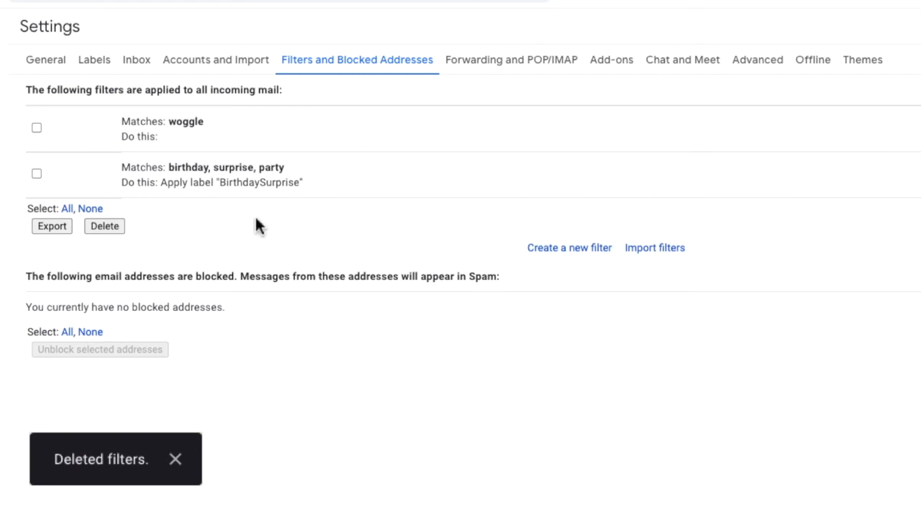